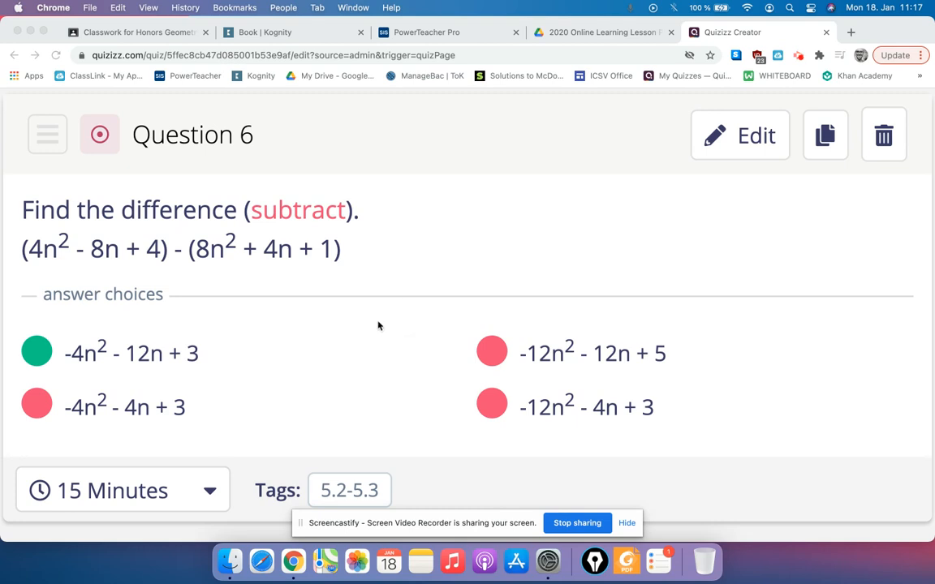
mouse_move(182, 276)
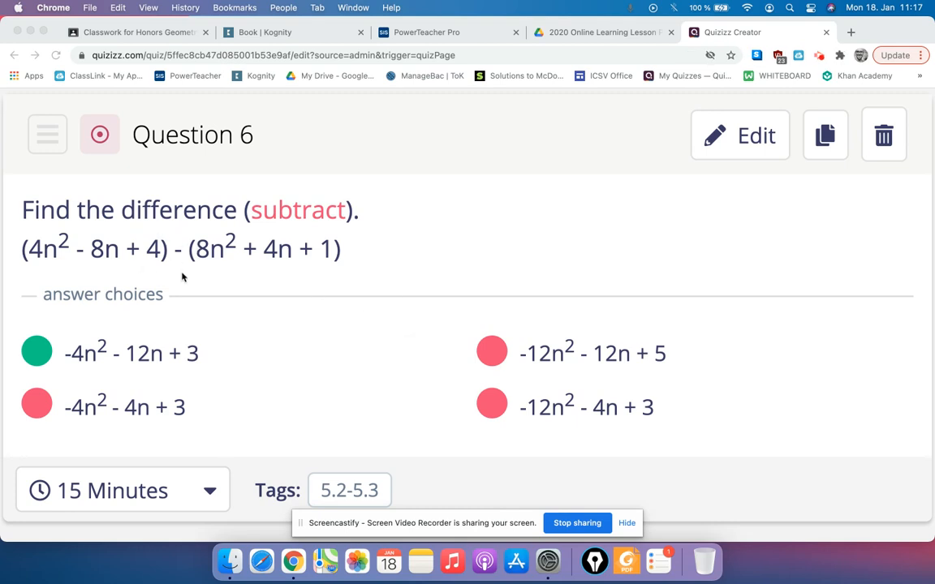
mouse_move(288, 387)
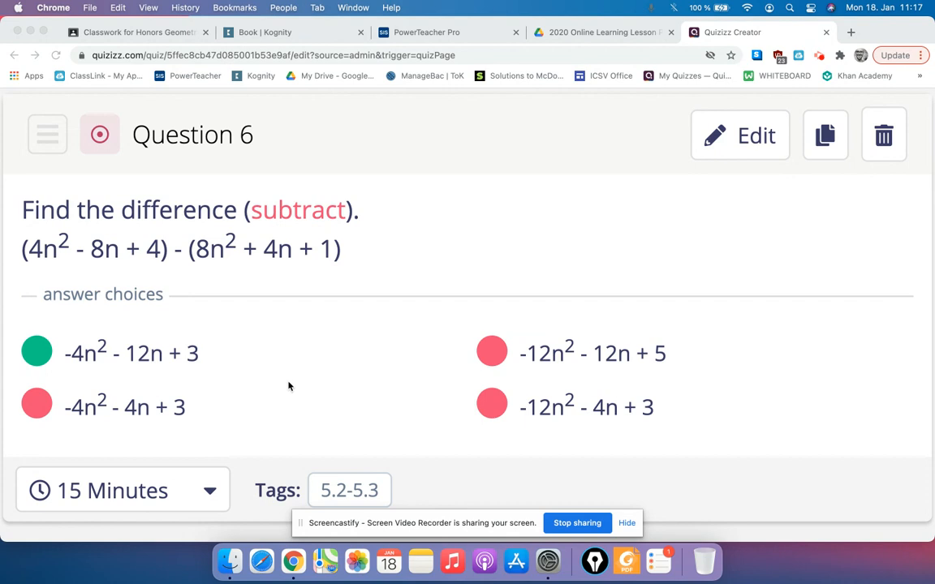
mouse_move(542, 507)
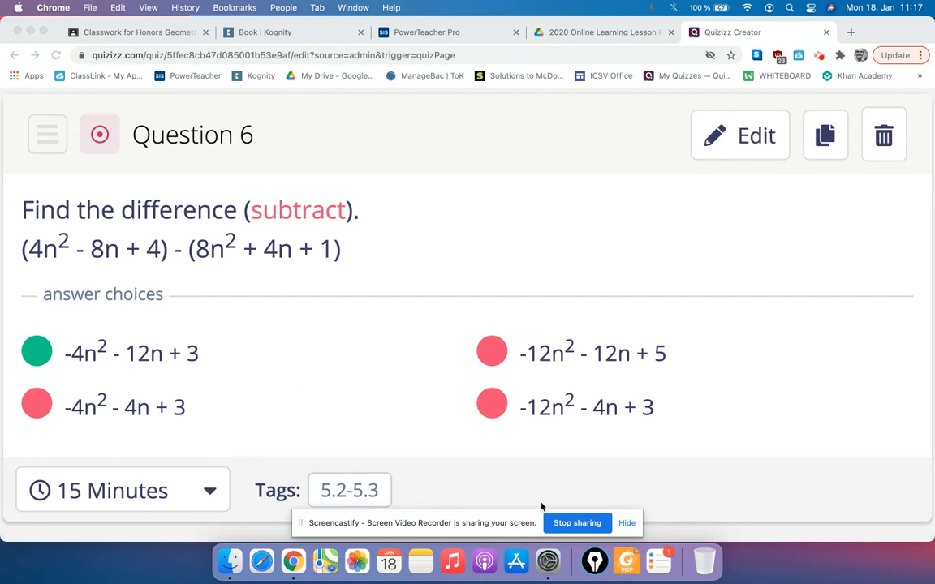
- Bring up Question 6 in the quiz editor with Screencastify's pen drawing enabled
right_click(288, 393)
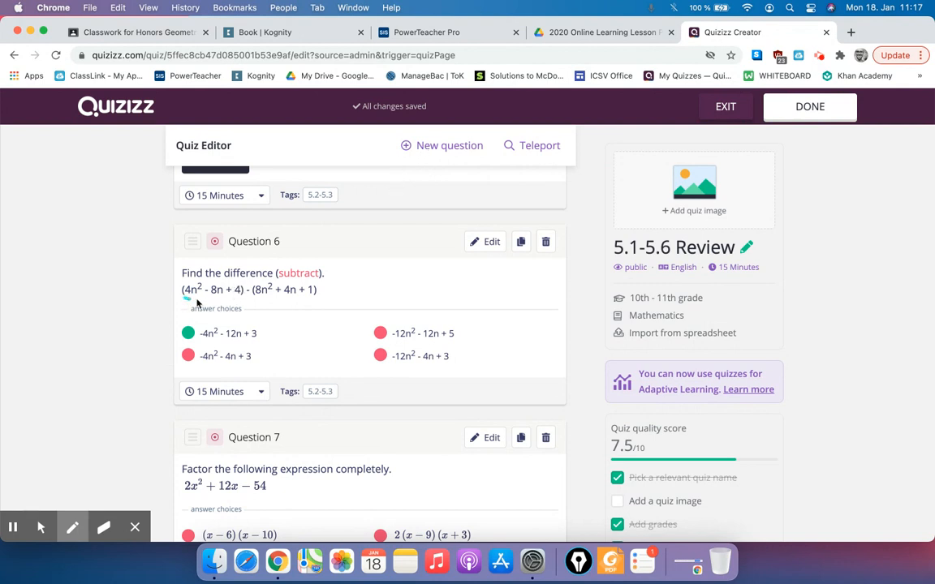
- Underline both polynomials in blue, then erase those trial marks
left_click_drag(188, 301, 271, 302)
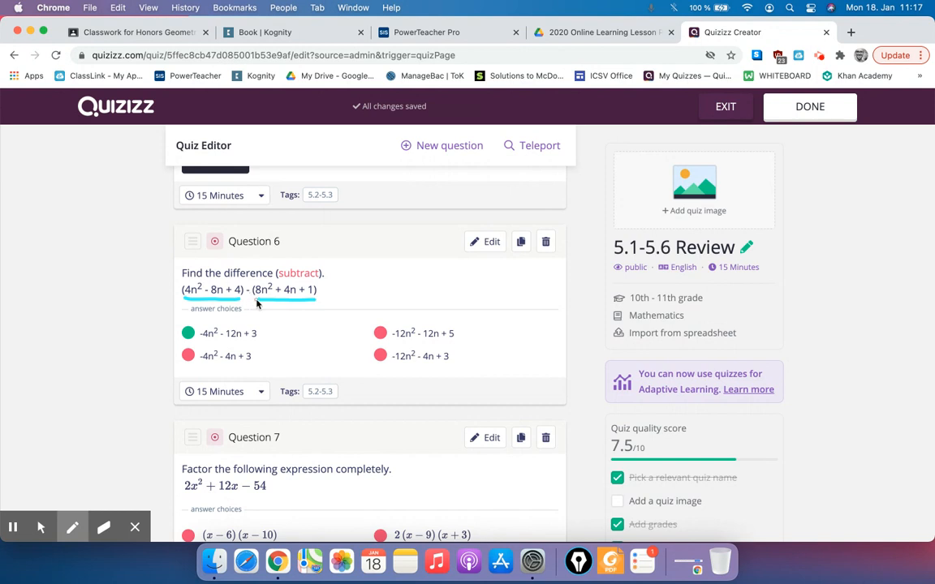
mouse_move(264, 301)
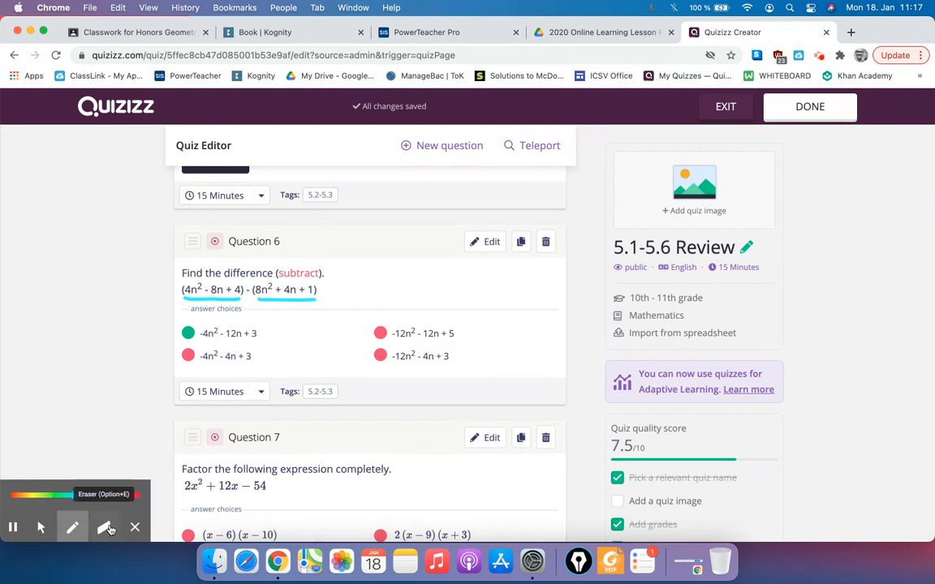
left_click(105, 527)
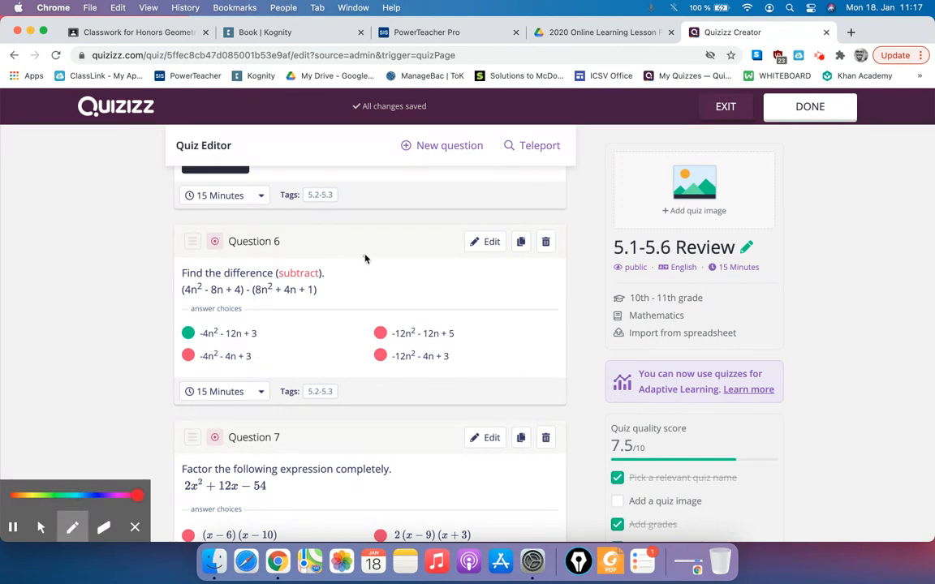
- Write 4n² − 8n + 4 in red over −8n² − 4n − 1, arcing the minus and underlining
left_click_drag(345, 268, 377, 259)
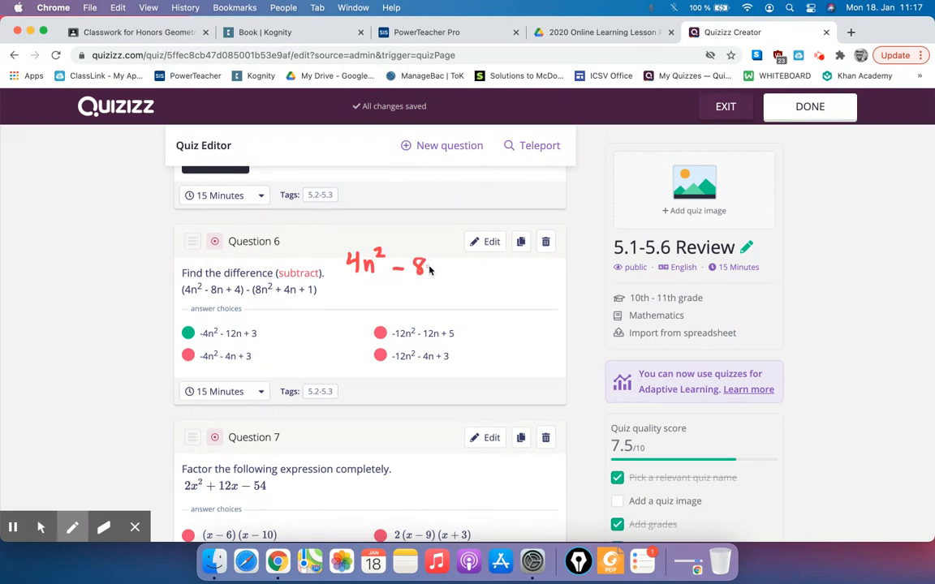
left_click_drag(430, 266, 478, 266)
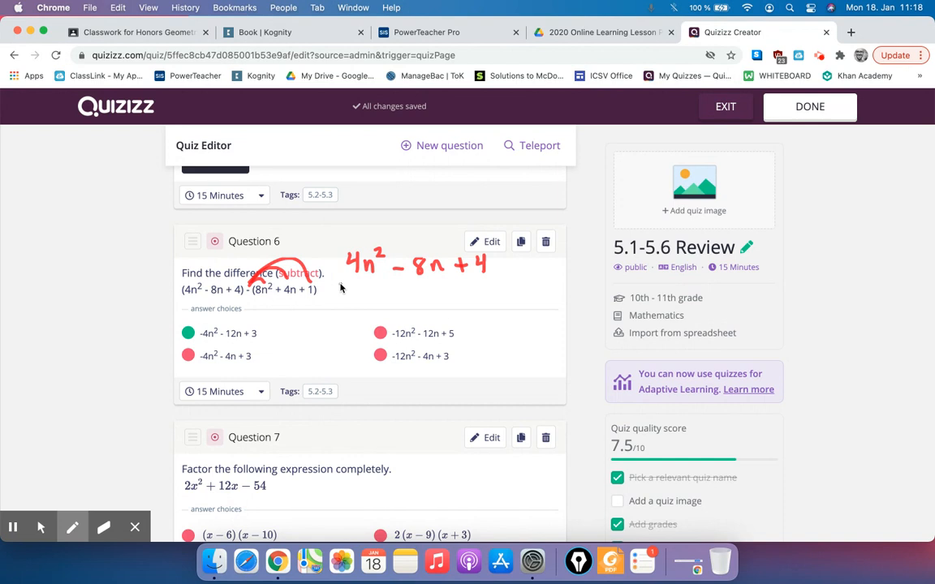
left_click_drag(345, 284, 378, 296)
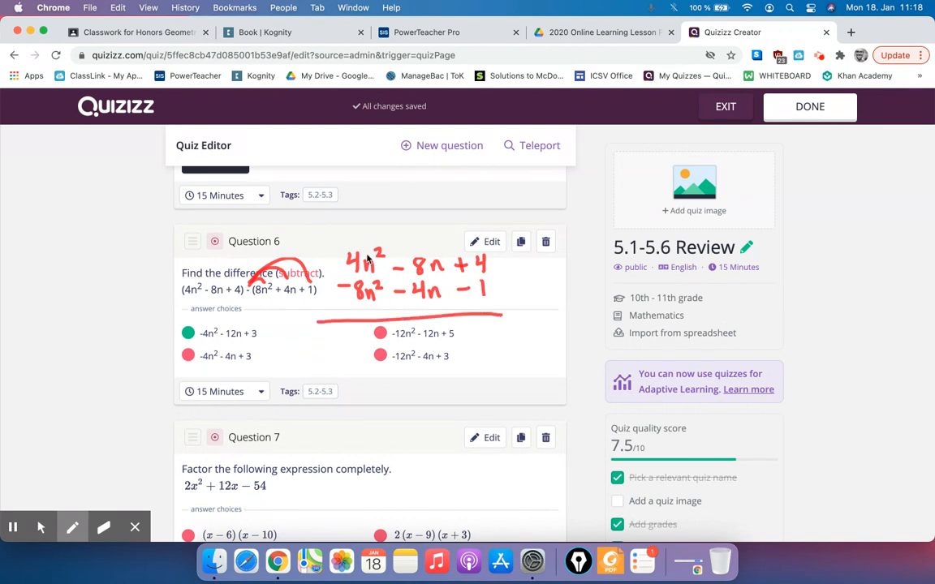
mouse_move(370, 236)
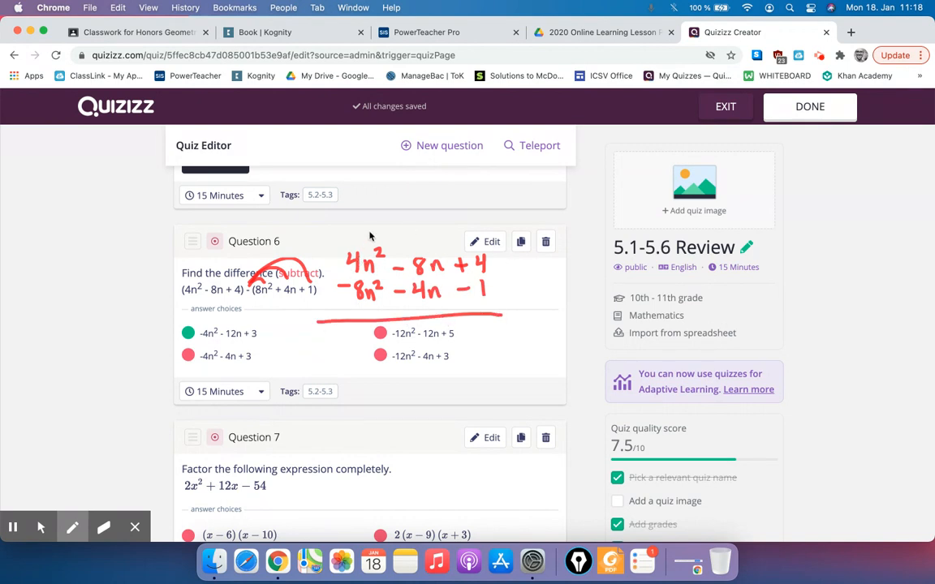
mouse_move(369, 311)
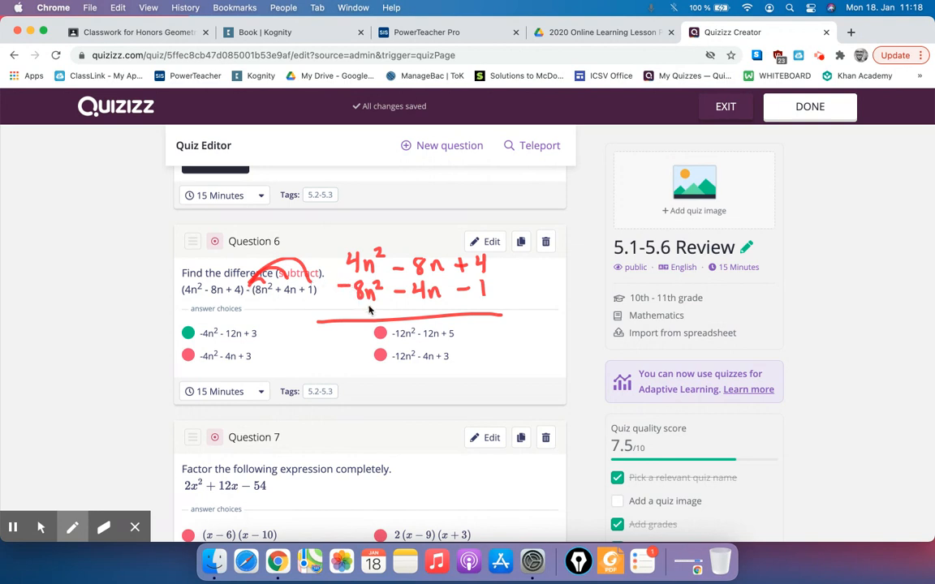
mouse_move(202, 345)
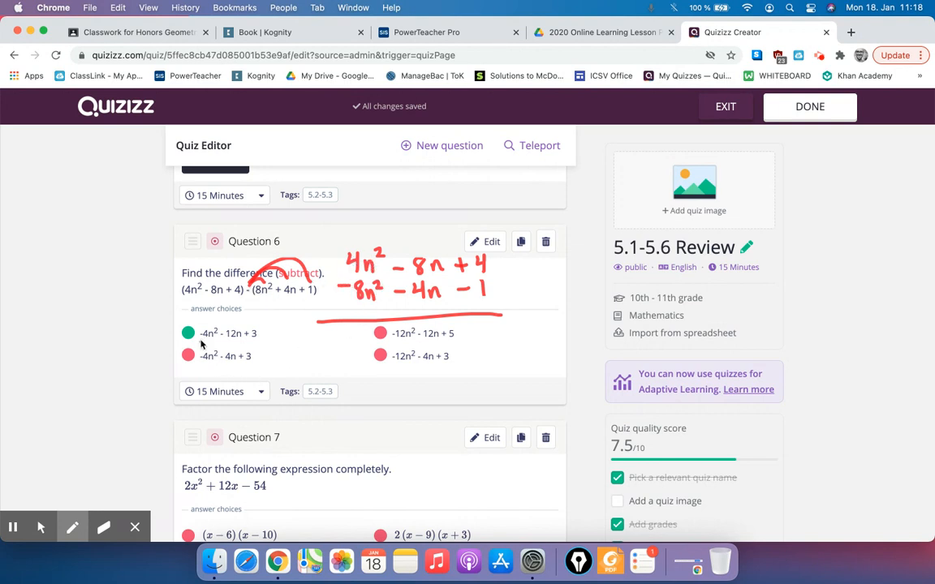
mouse_move(418, 268)
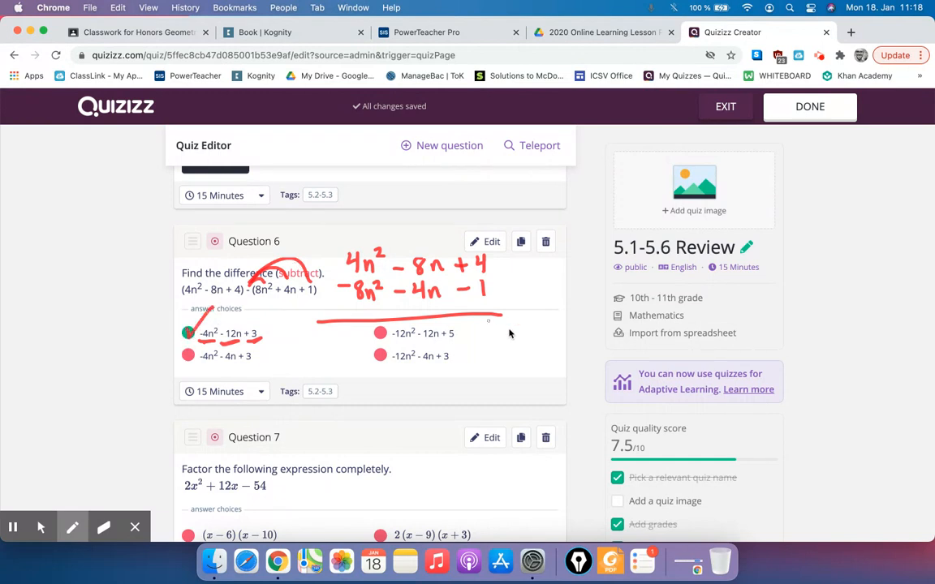
mouse_move(216, 458)
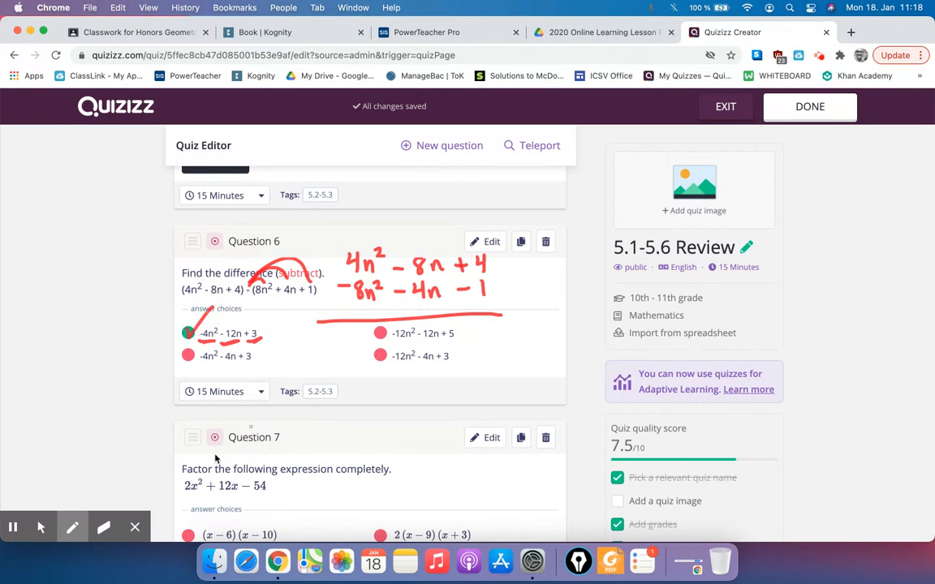